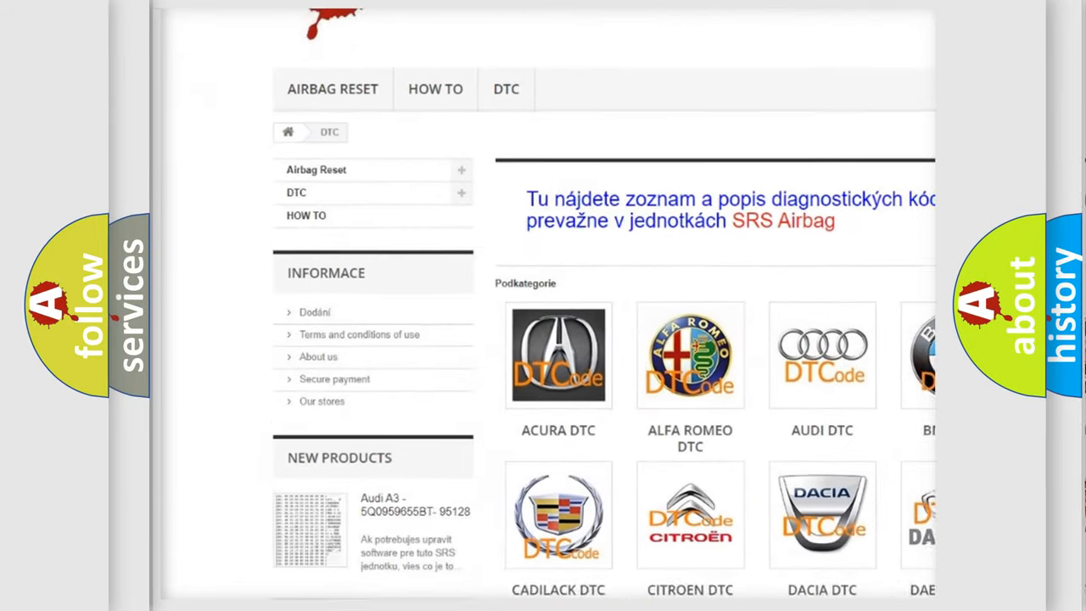
scroll("down", 3)
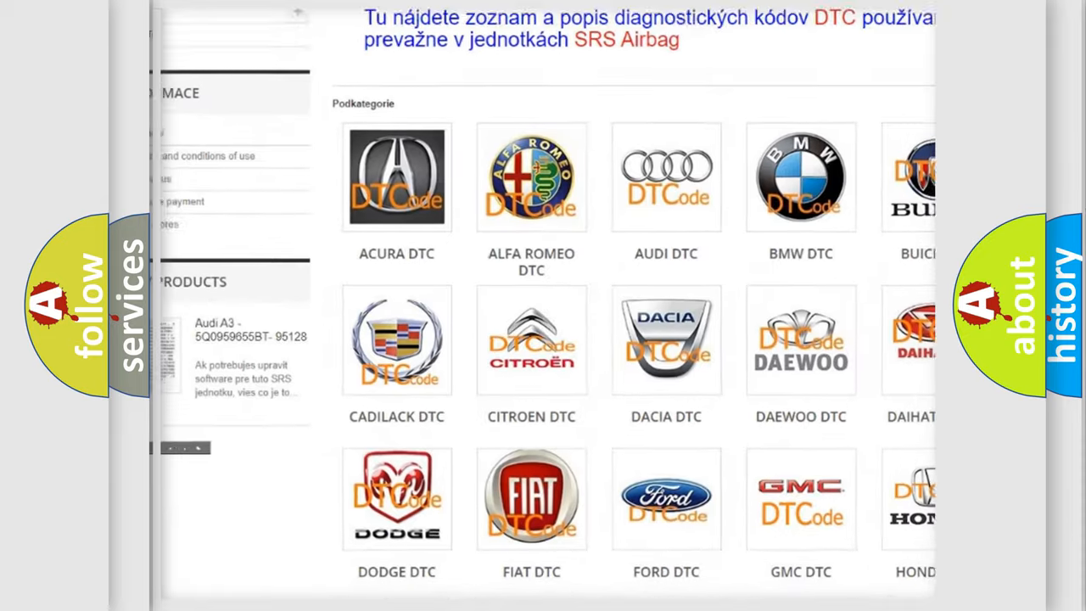
scroll("down", 3)
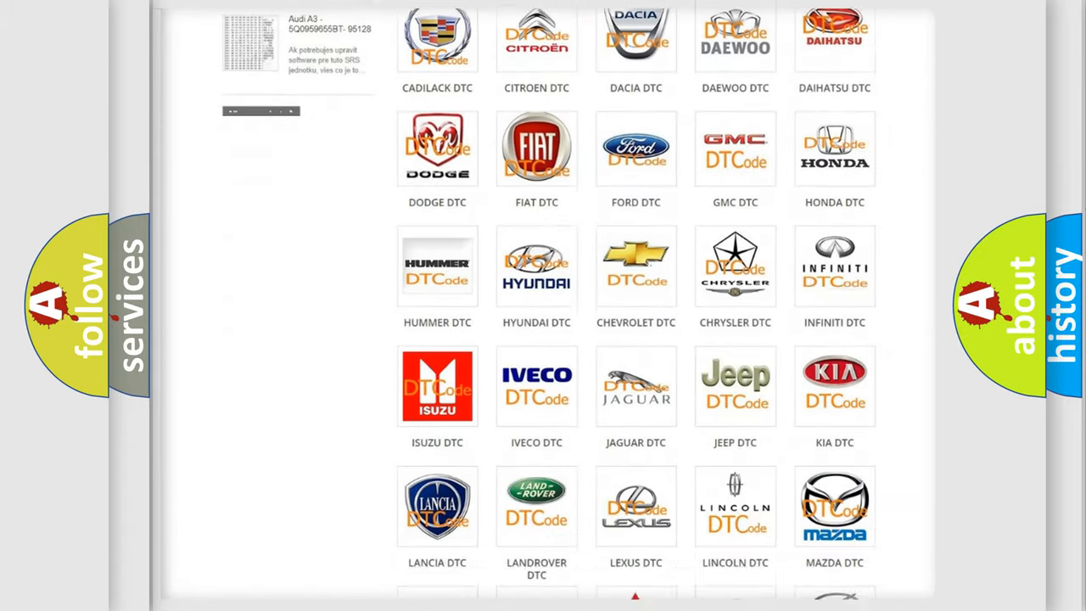
scroll("down", 3)
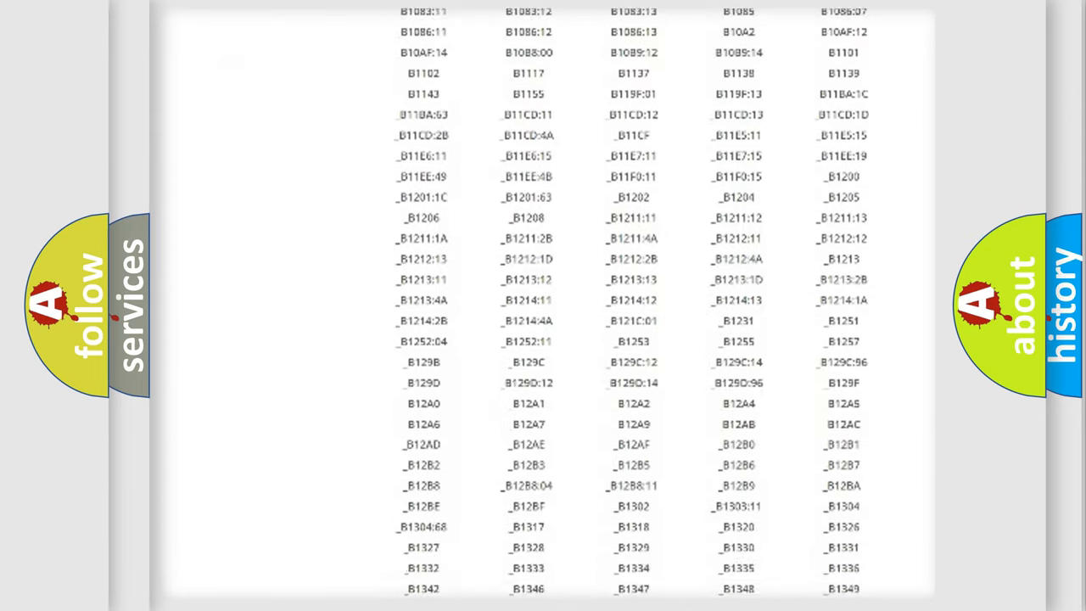
scroll("down", 3)
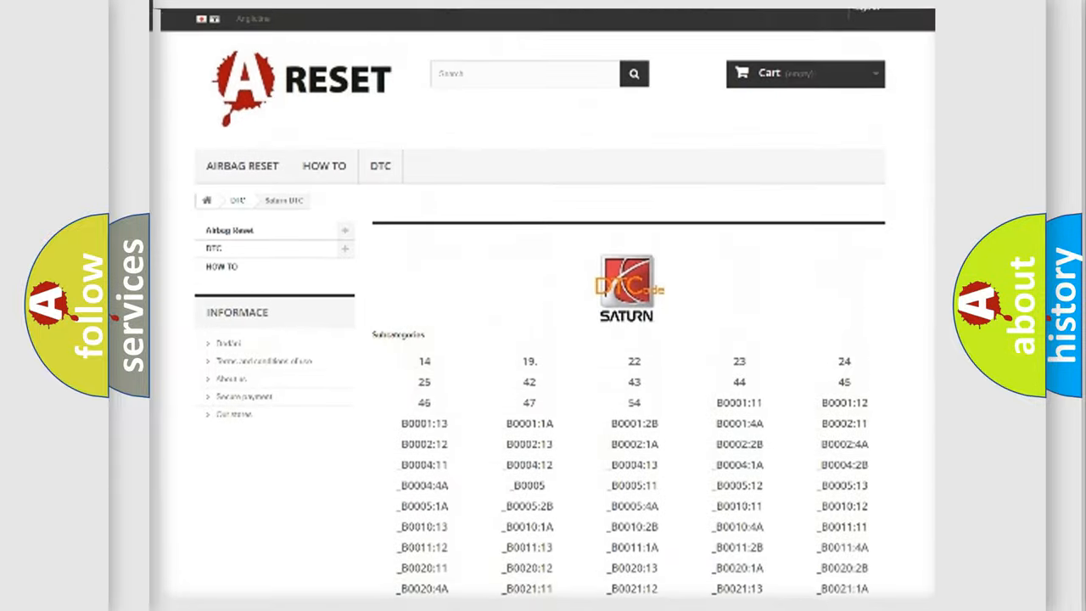
scroll("up", 3)
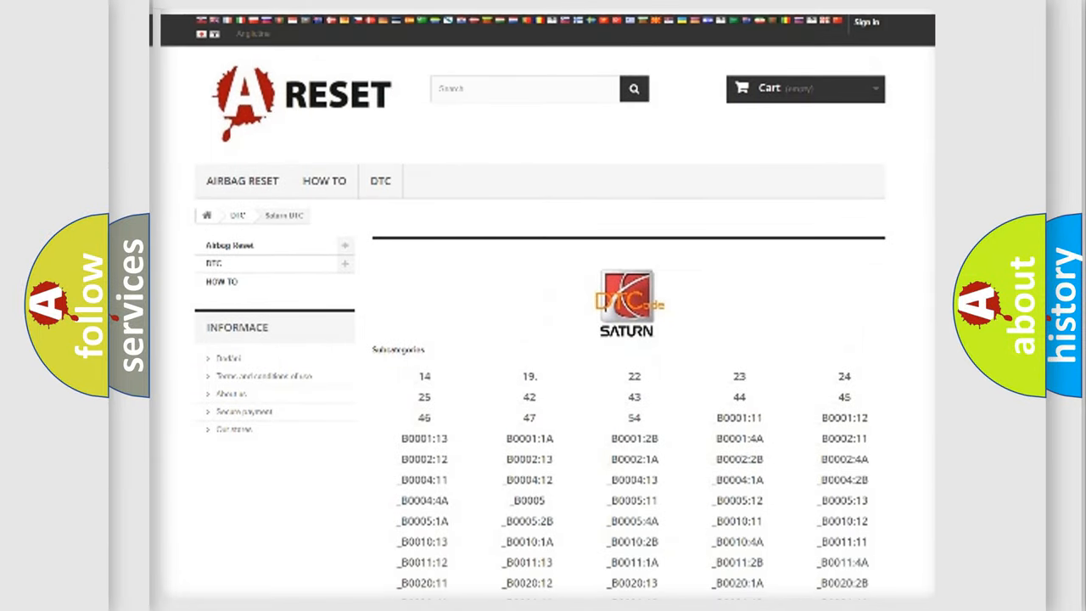